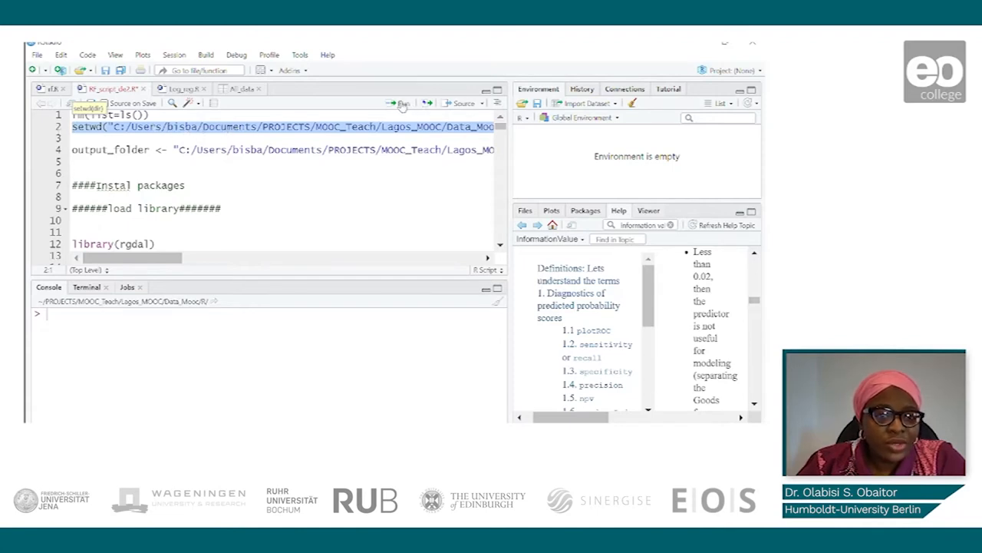
Step: Run the setwd line for Data_Mooc/R and the output_folder definition line
{"action": "left_click", "coordinate": [402, 103]}
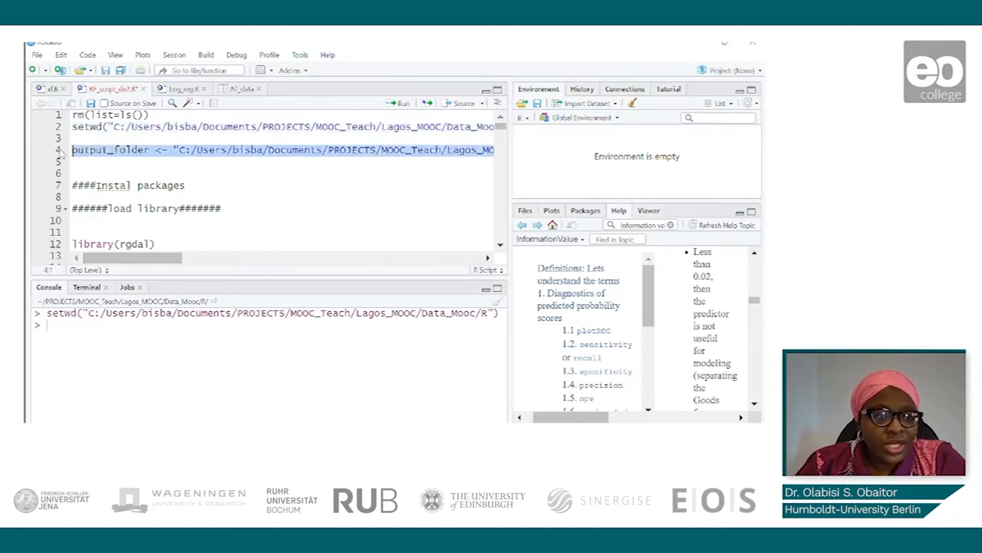
{"action": "left_click", "coordinate": [400, 103]}
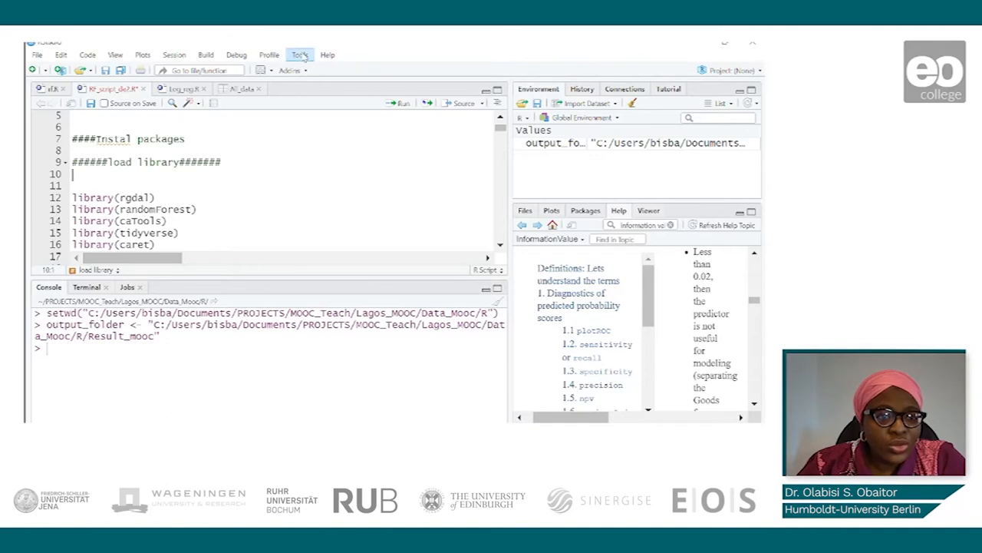
{"action": "mouse_move", "coordinate": [315, 71]}
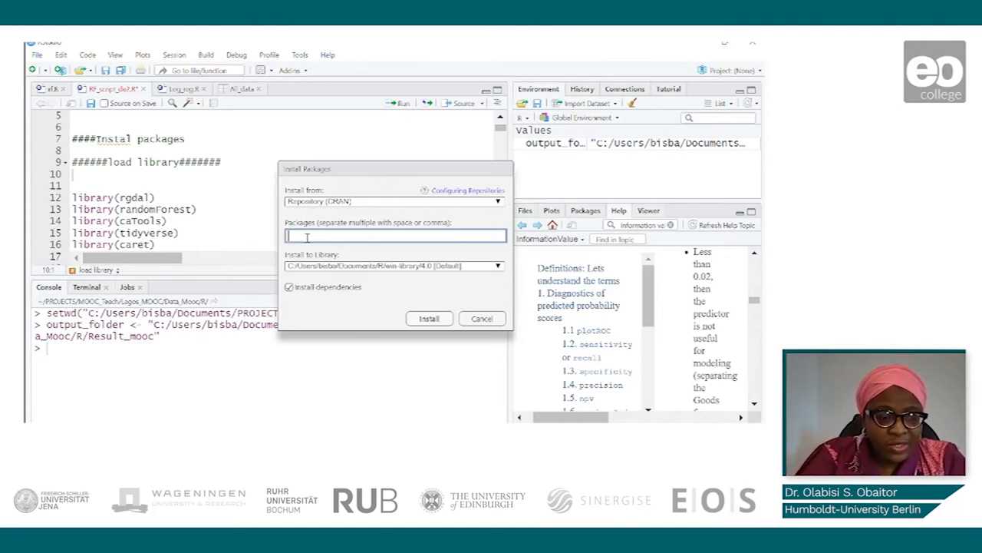
Step: Enter 'caret' as the package name and start the install from CRAN
{"action": "type", "text": "d"}
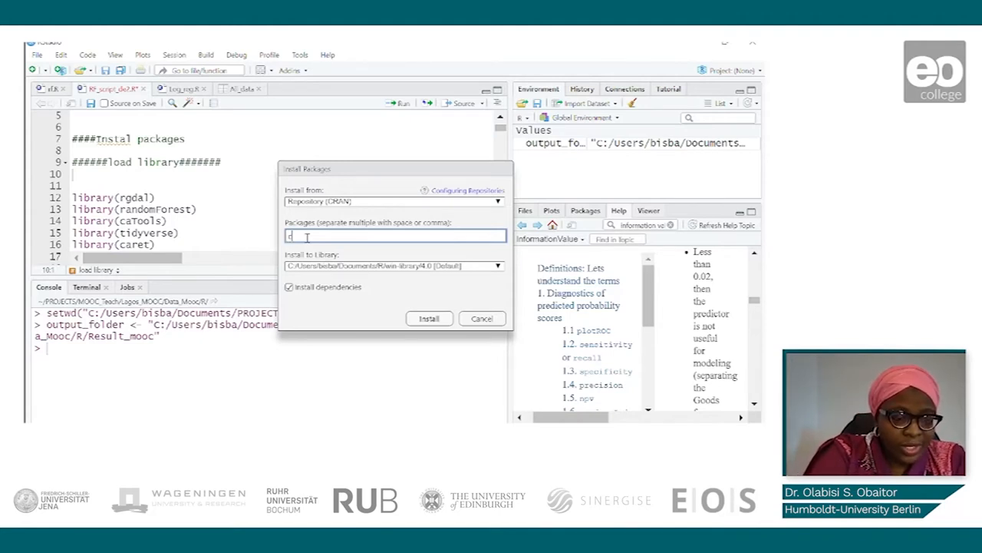
{"action": "type", "text": "aret"}
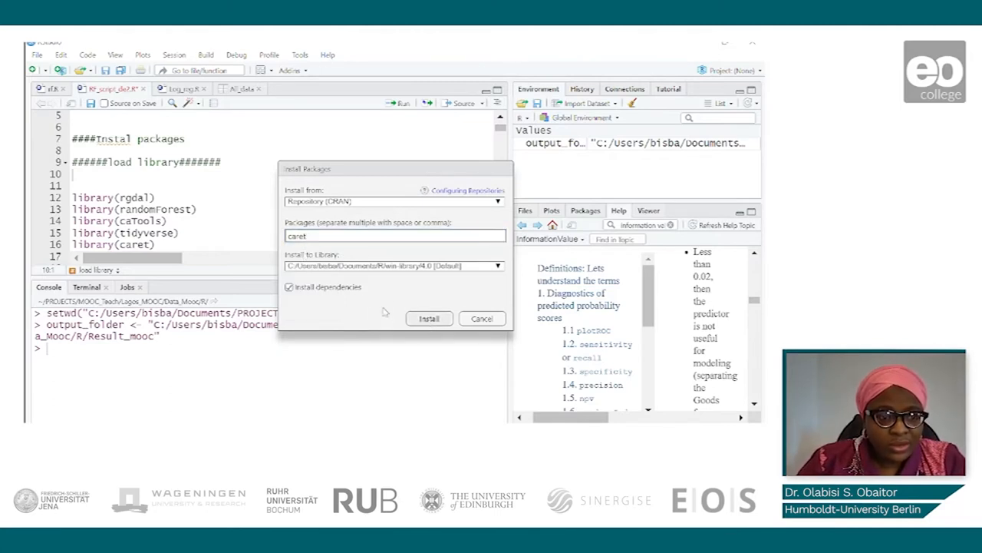
{"action": "mouse_move", "coordinate": [434, 249]}
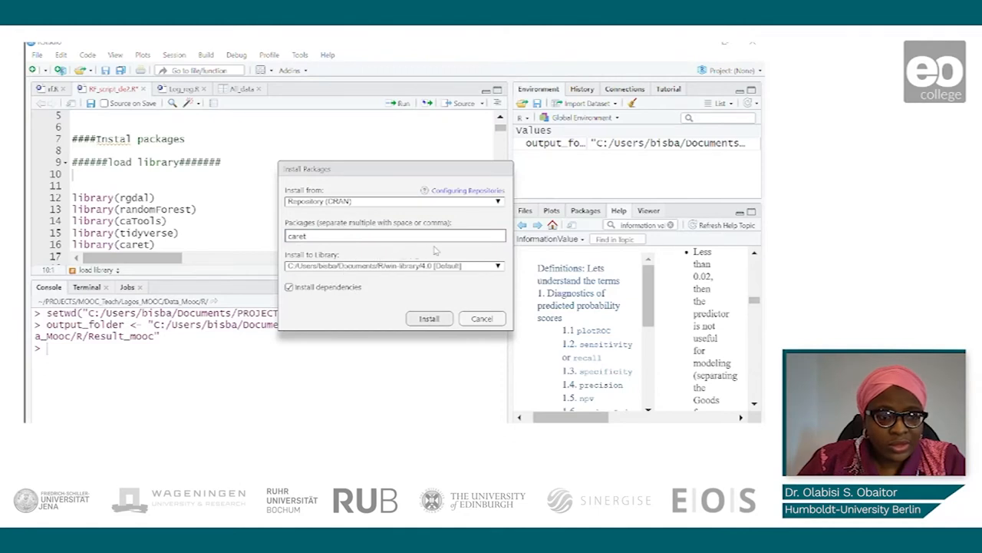
{"action": "mouse_move", "coordinate": [415, 234]}
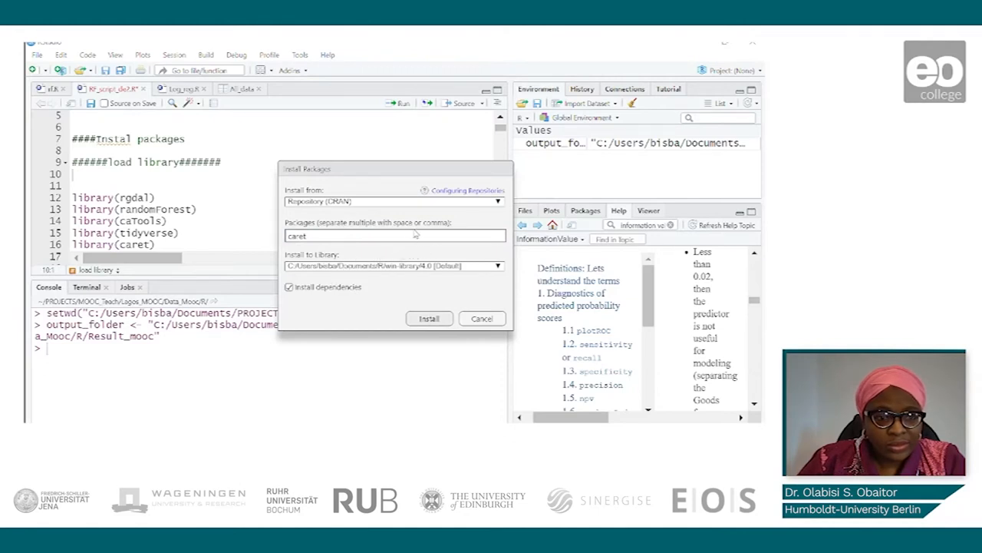
{"action": "mouse_move", "coordinate": [501, 286]}
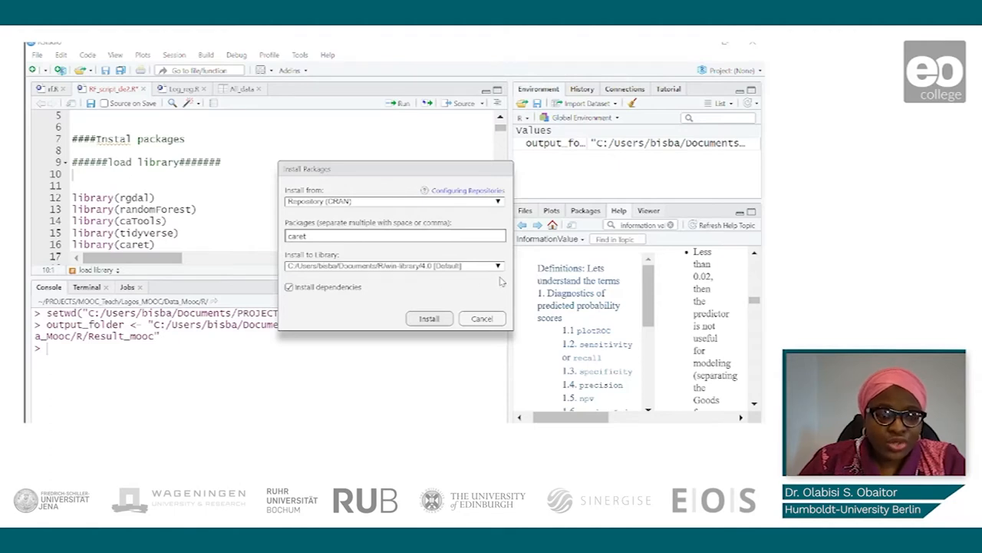
{"action": "left_click", "coordinate": [429, 318]}
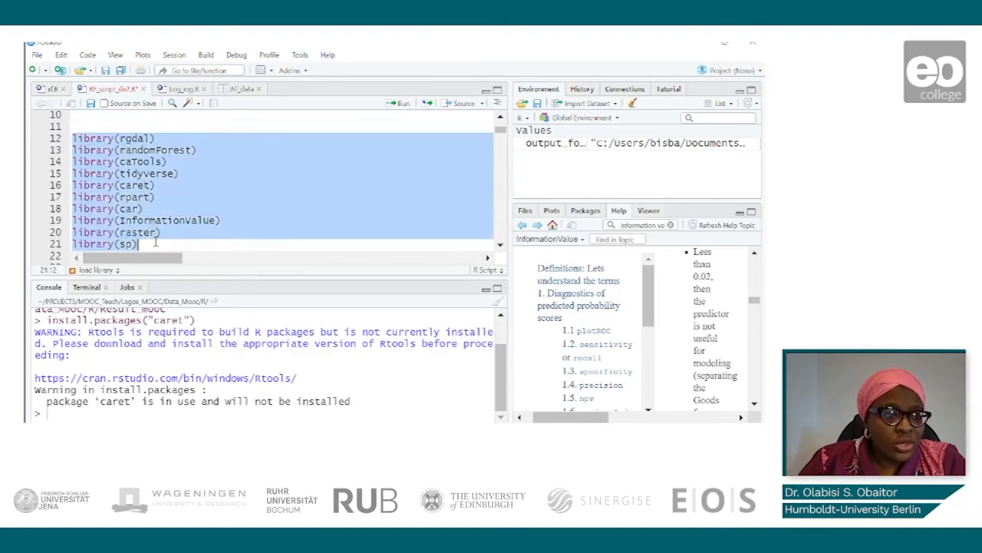
Step: Run the library() lines 12–27, loading rgdal through ggplot2
{"action": "scroll", "scroll_direction": "down", "scroll_amount": 3}
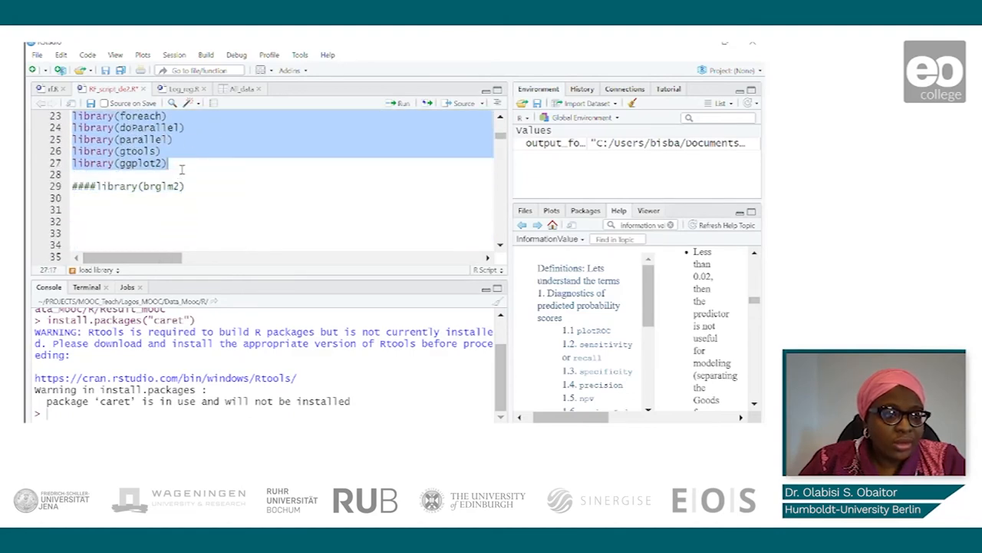
{"action": "left_click", "coordinate": [403, 102]}
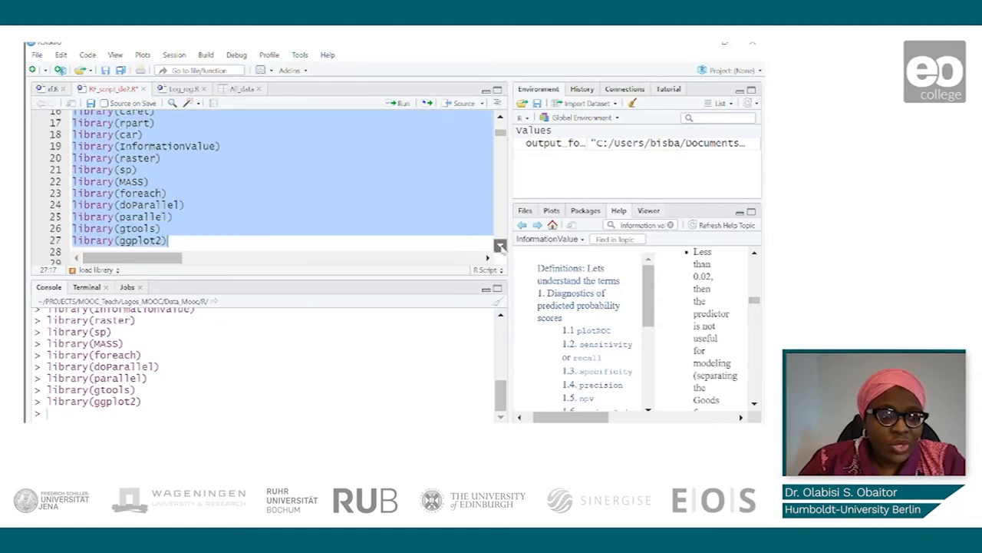
{"action": "scroll", "scroll_direction": "down", "scroll_amount": 3}
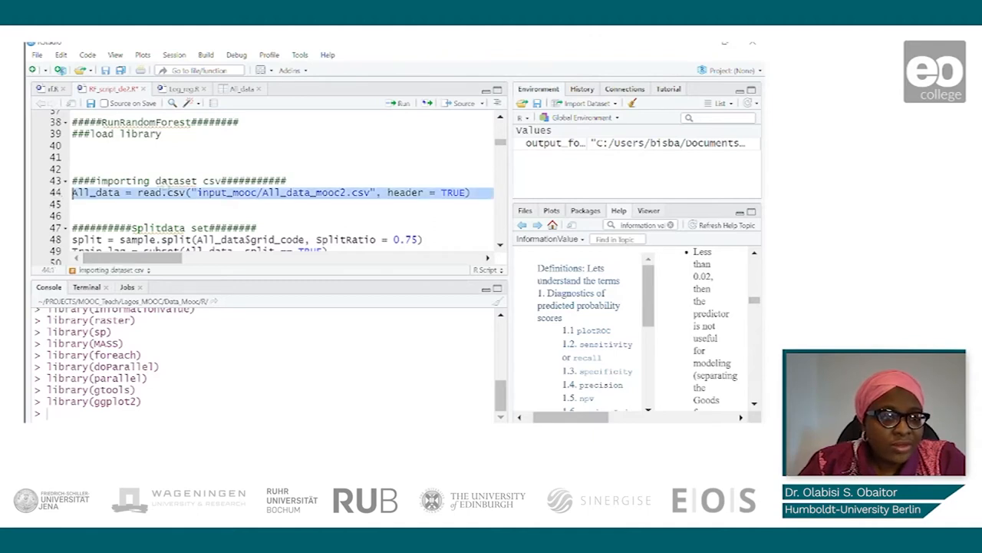
Step: Run read.csv on All_data_mooc2.csv, then run print(All_data)
{"action": "left_click", "coordinate": [400, 103]}
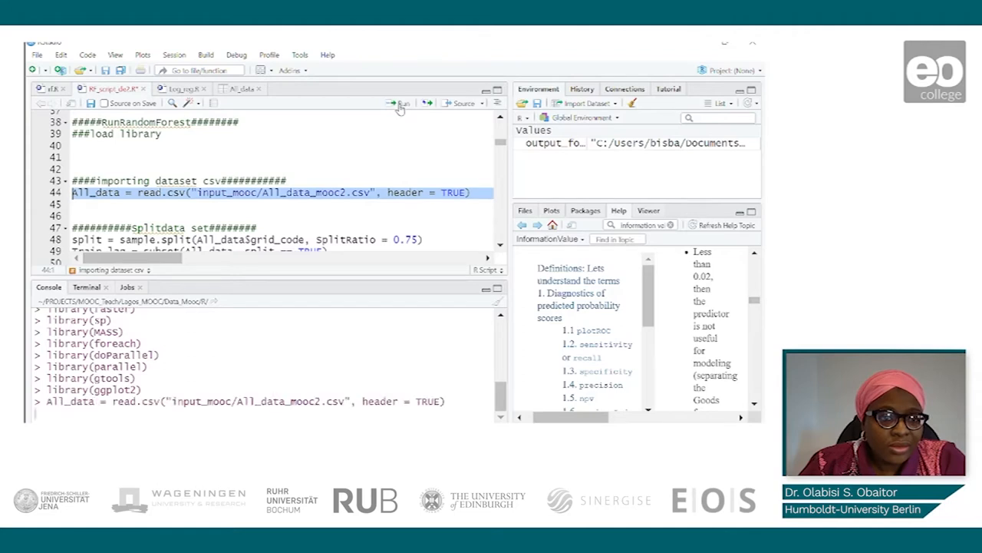
{"action": "left_click", "coordinate": [400, 103]}
{"action": "type", "text": "print(All_data)"}
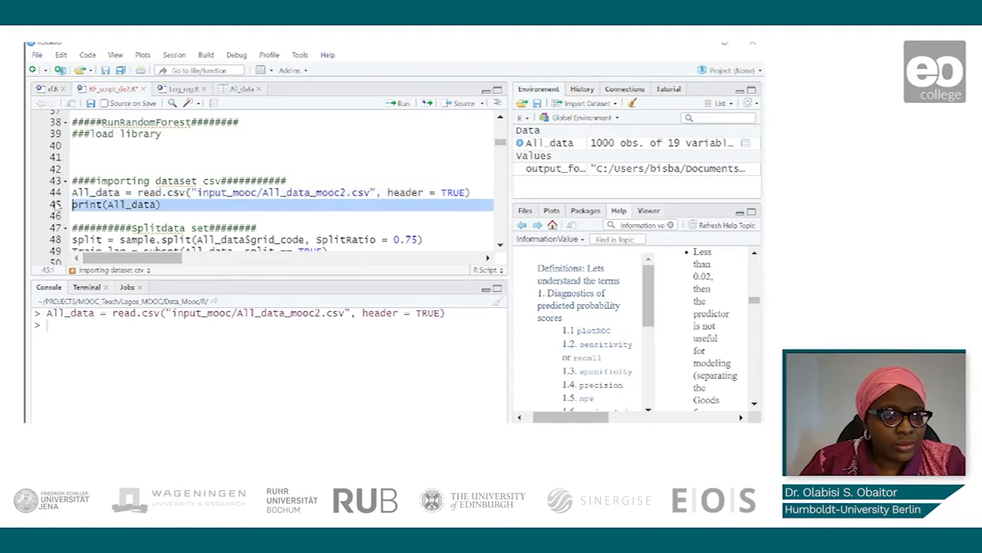
{"action": "left_click", "coordinate": [400, 103]}
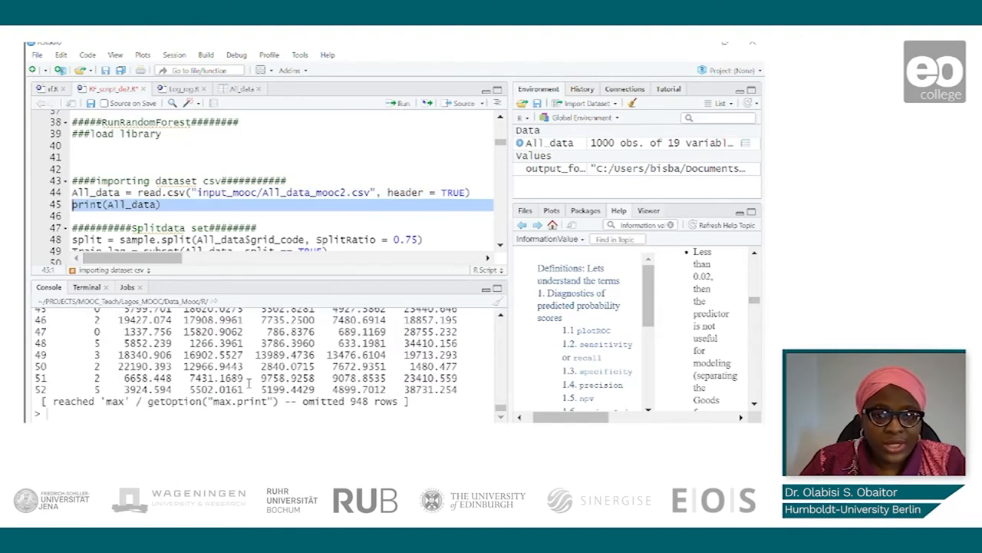
{"action": "mouse_move", "coordinate": [626, 196]}
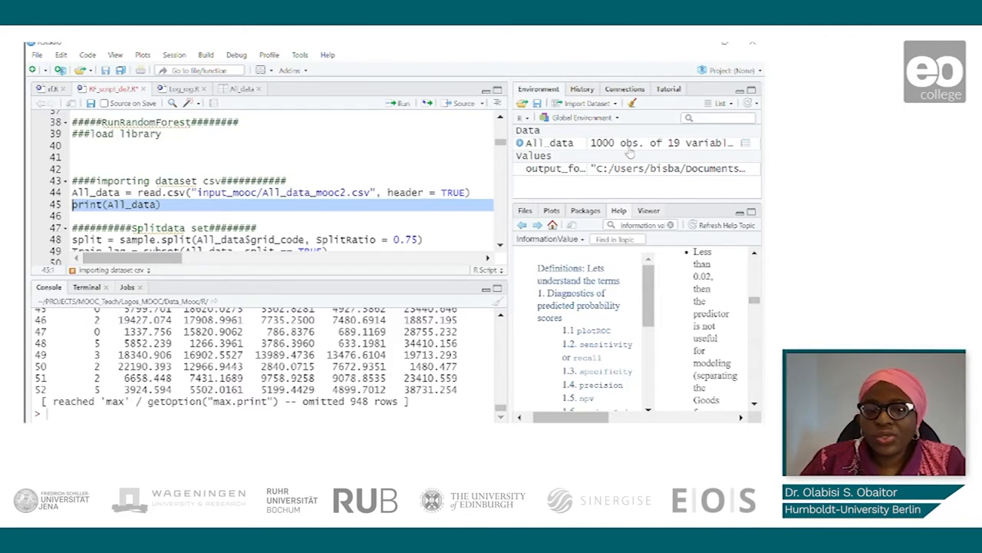
{"action": "mouse_move", "coordinate": [367, 183]}
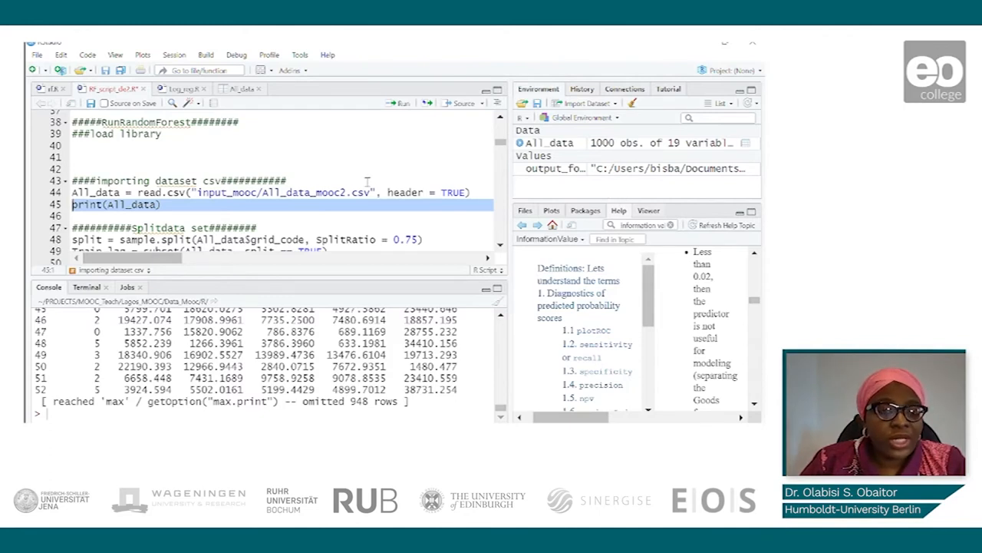
Step: Run sample.split and the two subset lines to create Train_lag (750) and Ref_lag (250)
{"action": "scroll", "scroll_direction": "down", "scroll_amount": 3}
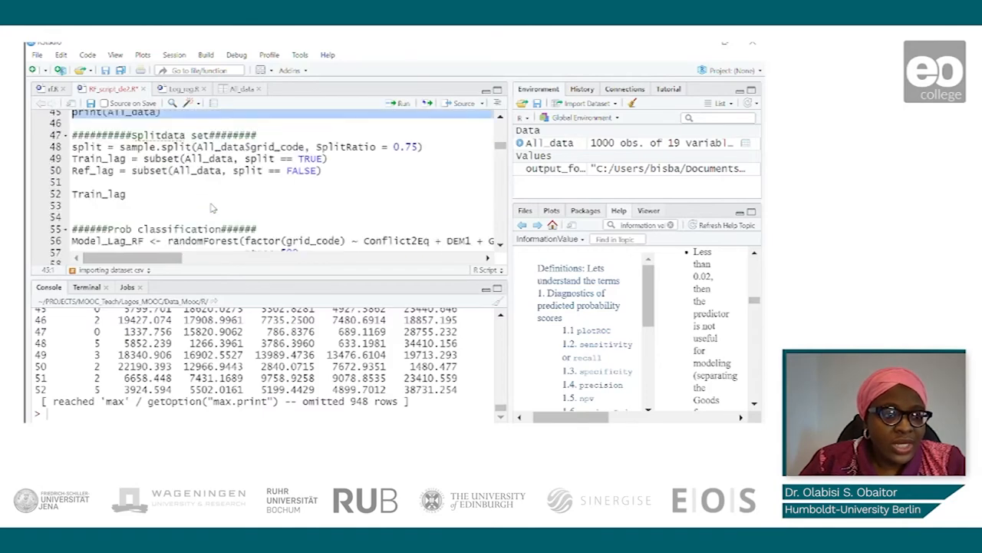
{"action": "scroll", "scroll_direction": "down", "scroll_amount": 3}
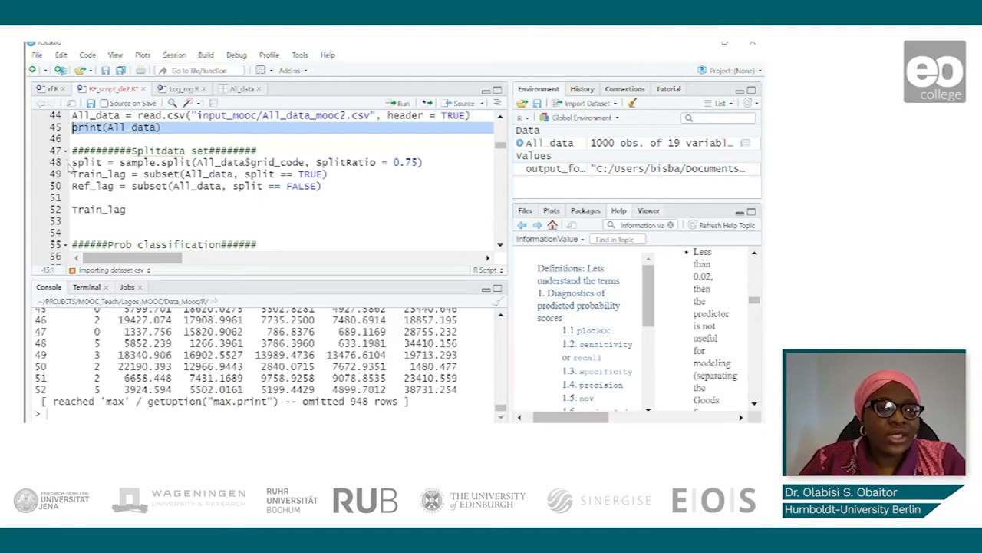
{"action": "left_click", "coordinate": [87, 162]}
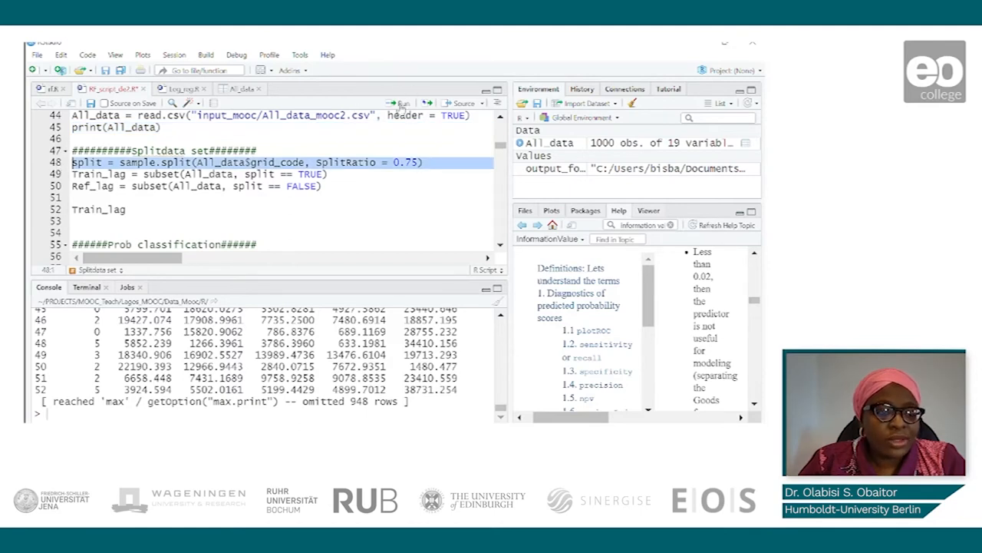
{"action": "mouse_move", "coordinate": [265, 171]}
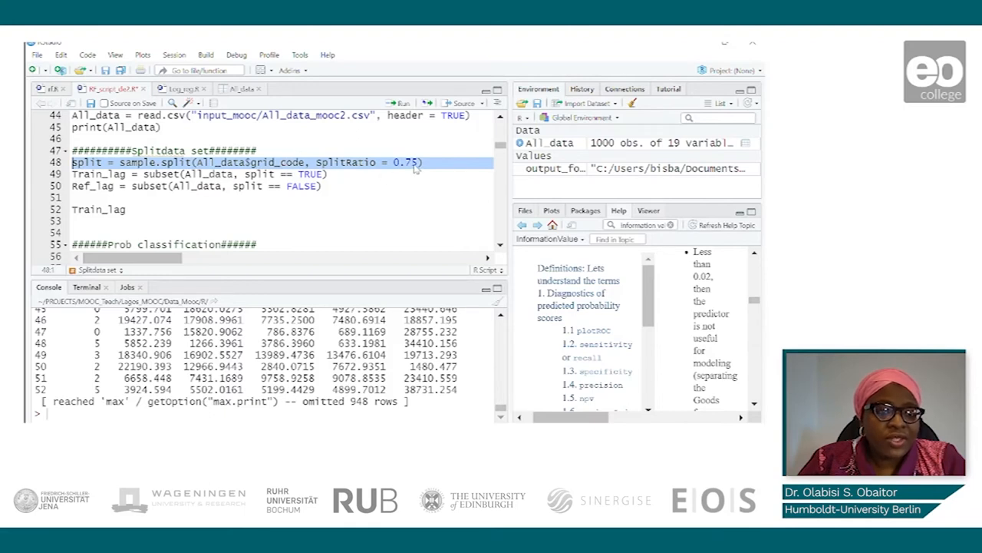
{"action": "mouse_move", "coordinate": [414, 169]}
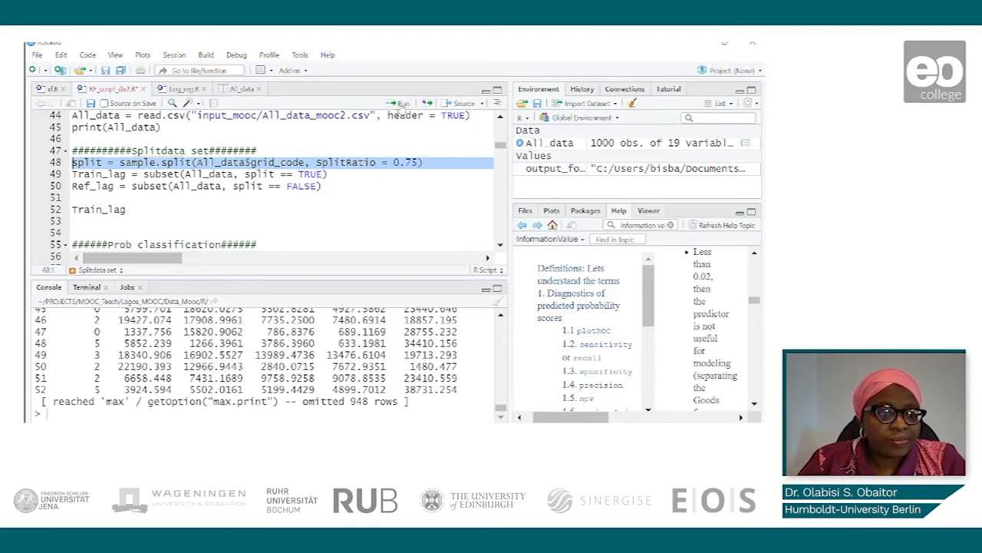
{"action": "left_click", "coordinate": [73, 162]}
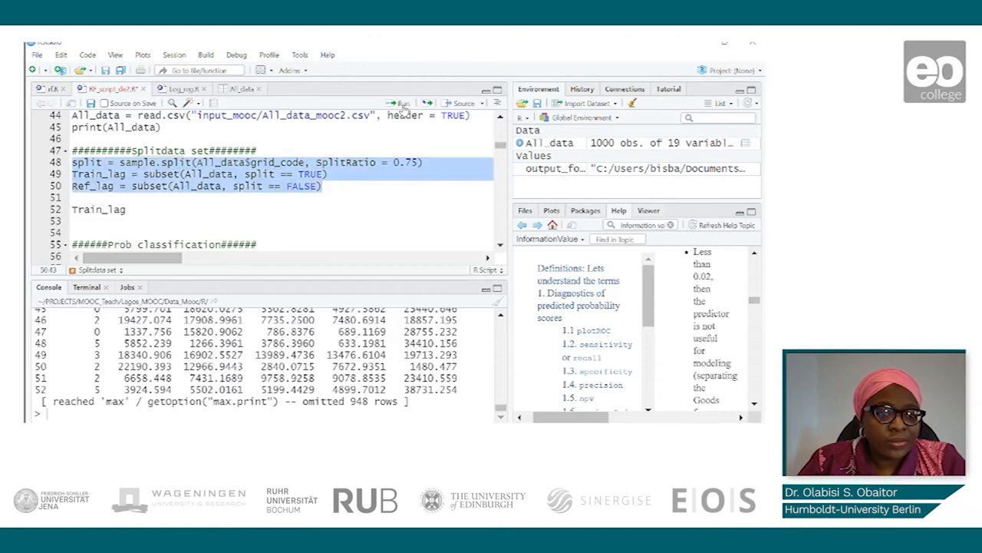
{"action": "left_click", "coordinate": [398, 103]}
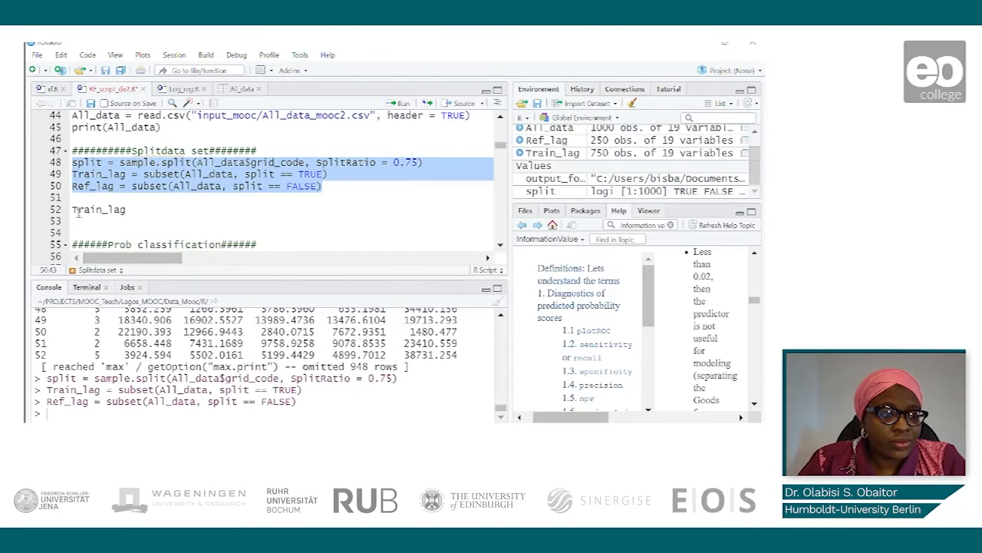
{"action": "mouse_move", "coordinate": [437, 184]}
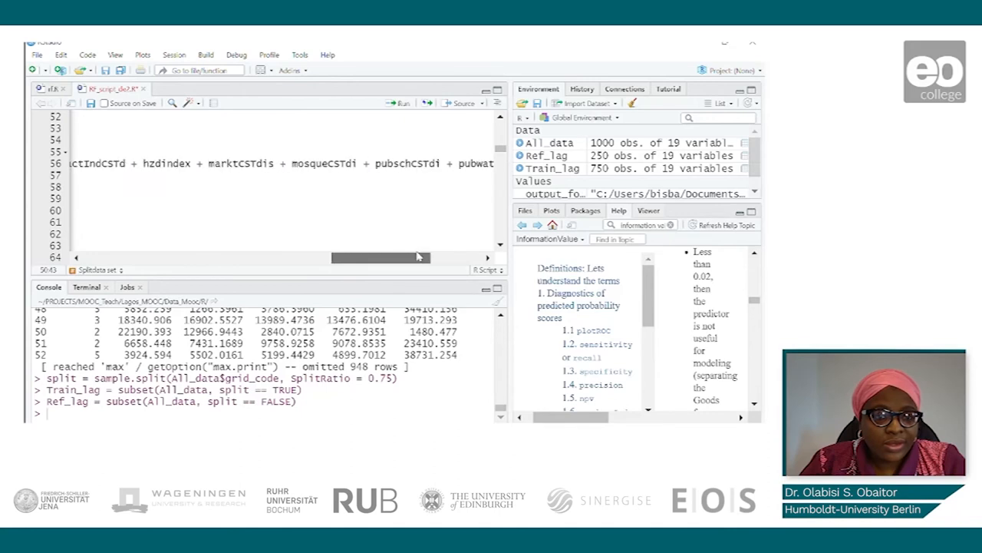
{"action": "left_click_drag", "start_coordinate": [369, 257], "coordinate": [453, 258]}
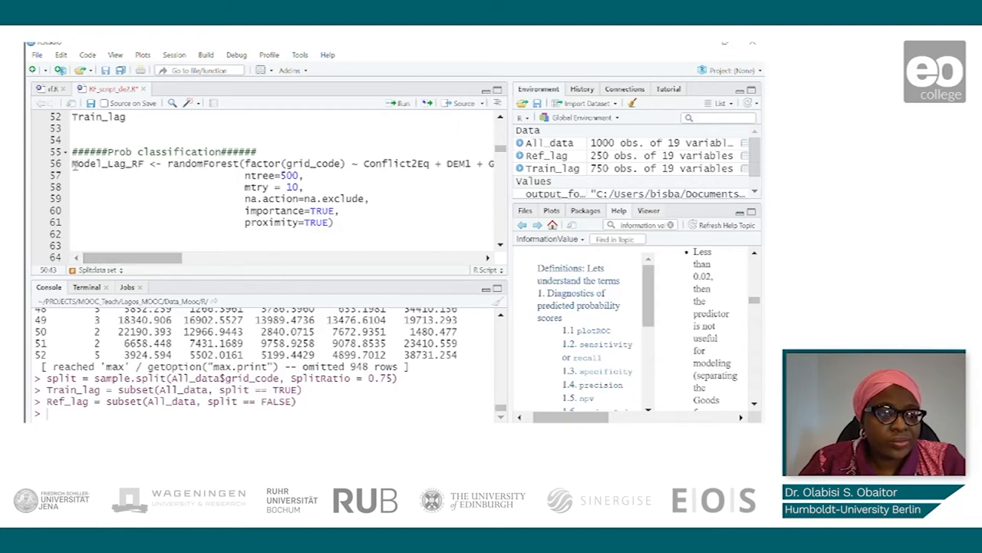
Step: Select and run the randomForest call on lines 56–61 to create Model_Lag_RF
{"action": "left_click_drag", "start_coordinate": [71, 162], "coordinate": [333, 223]}
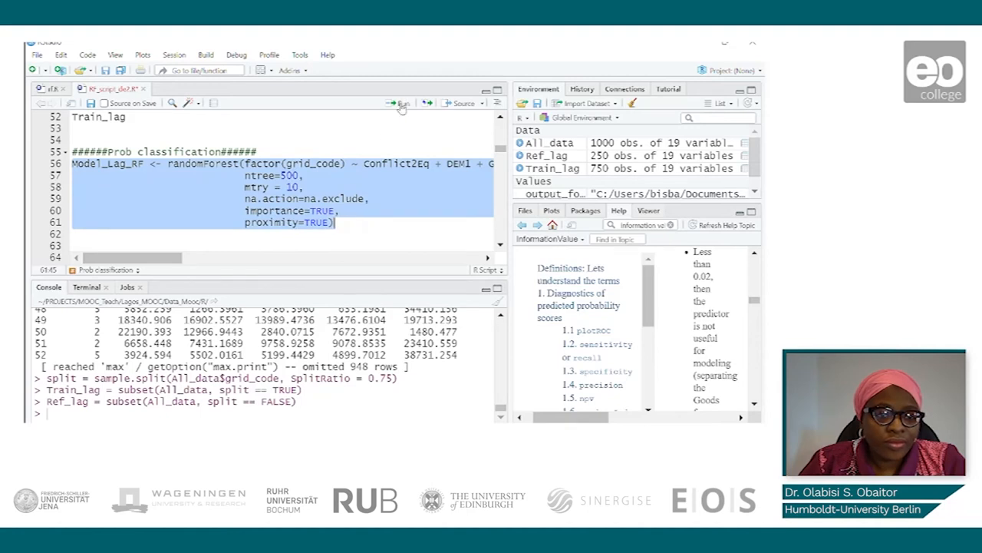
{"action": "left_click", "coordinate": [402, 103]}
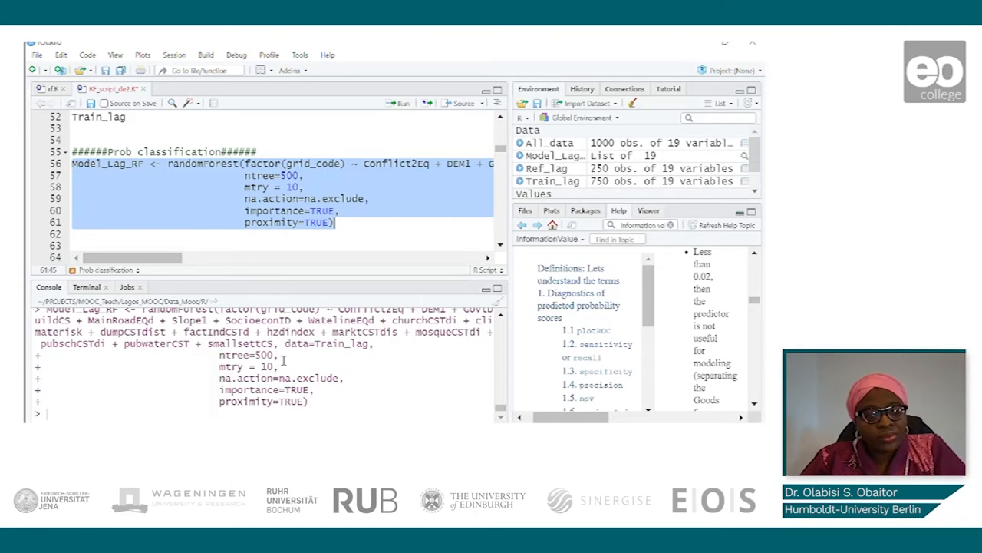
{"action": "mouse_move", "coordinate": [284, 358]}
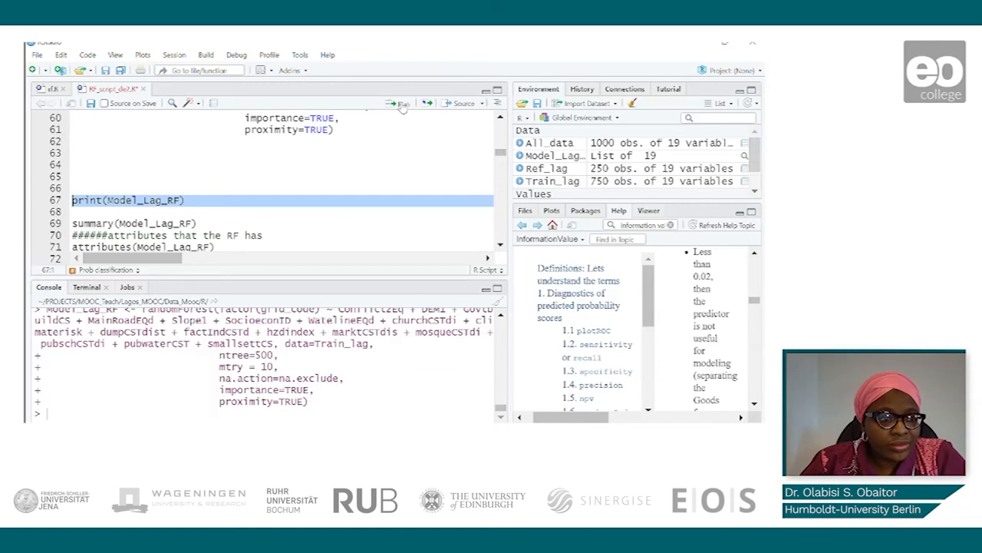
Step: Run print(Model_Lag_RF) to show the 8.13% OOB error and confusion matrix
{"action": "left_click", "coordinate": [400, 103]}
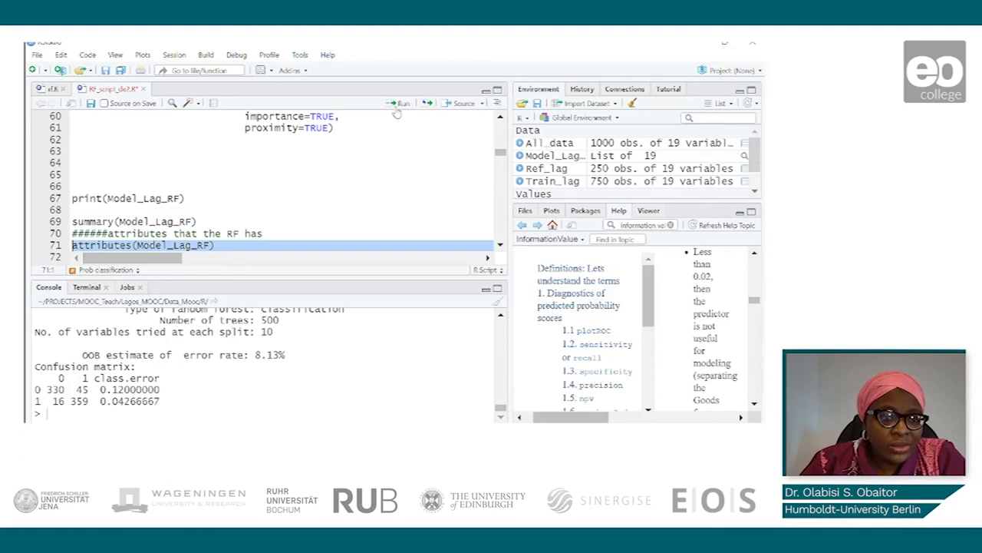
Step: Run attributes(Model_Lag_RF) to list its 19 components
{"action": "left_click", "coordinate": [402, 103]}
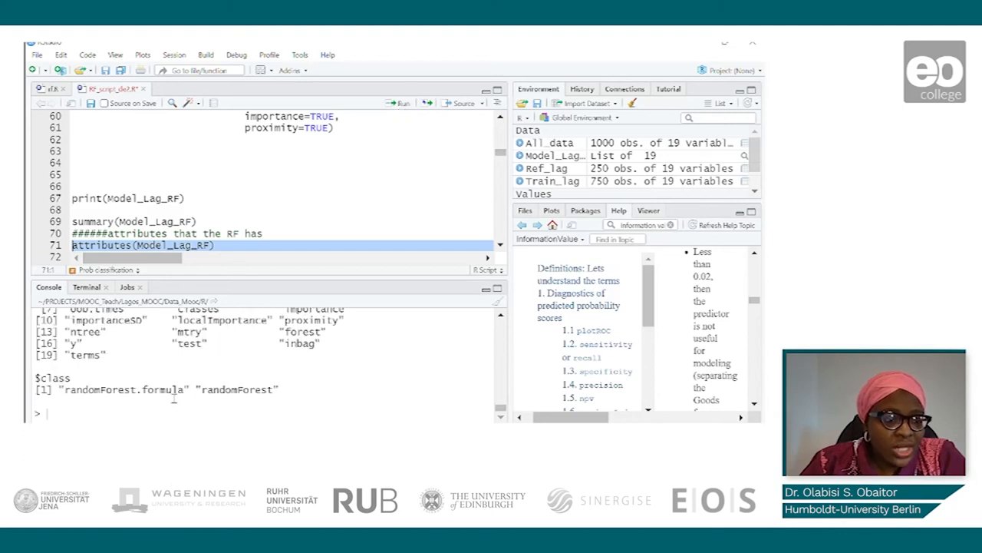
{"action": "mouse_move", "coordinate": [136, 368]}
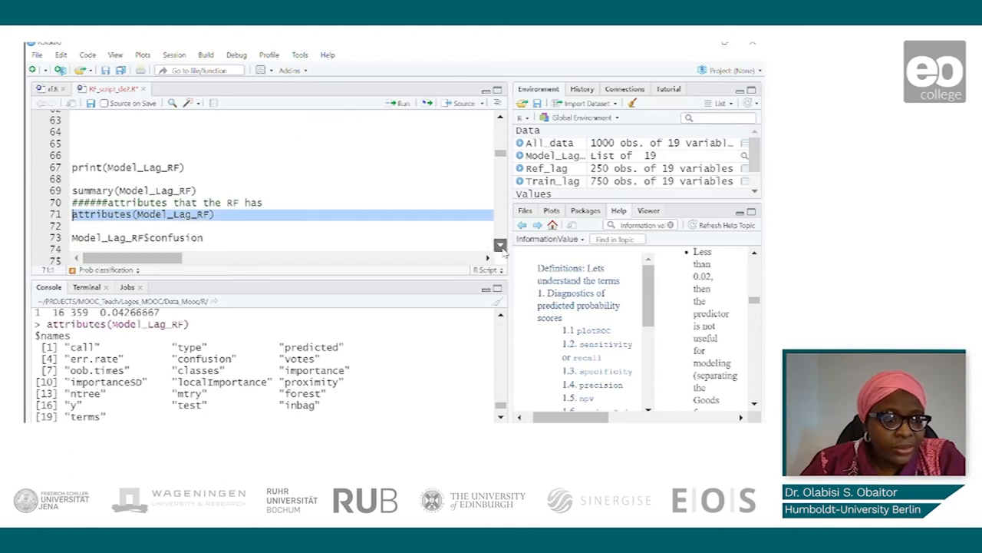
{"action": "mouse_move", "coordinate": [335, 291]}
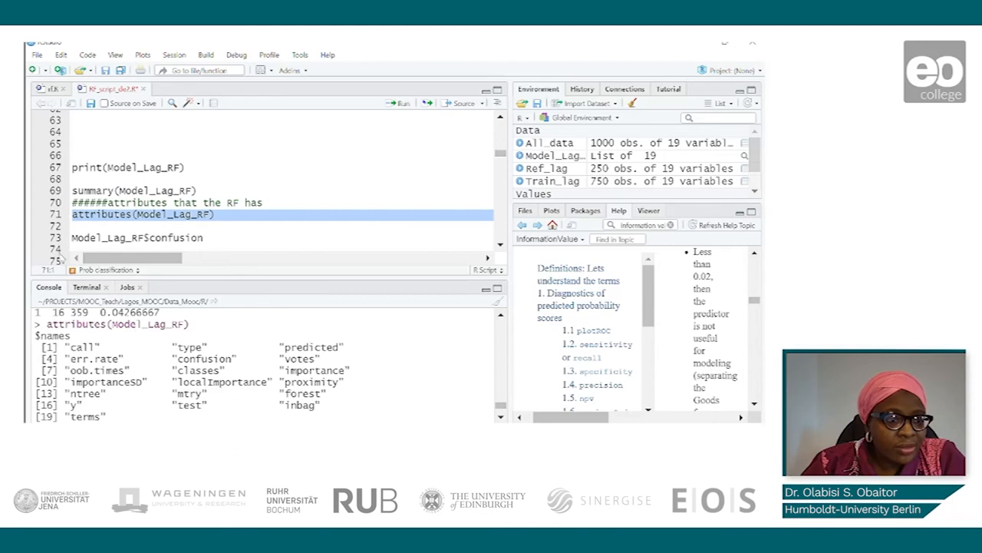
Step: Run Model_Lag_RF$confusion on line 73 to print the confusion matrix
{"action": "left_click", "coordinate": [138, 237]}
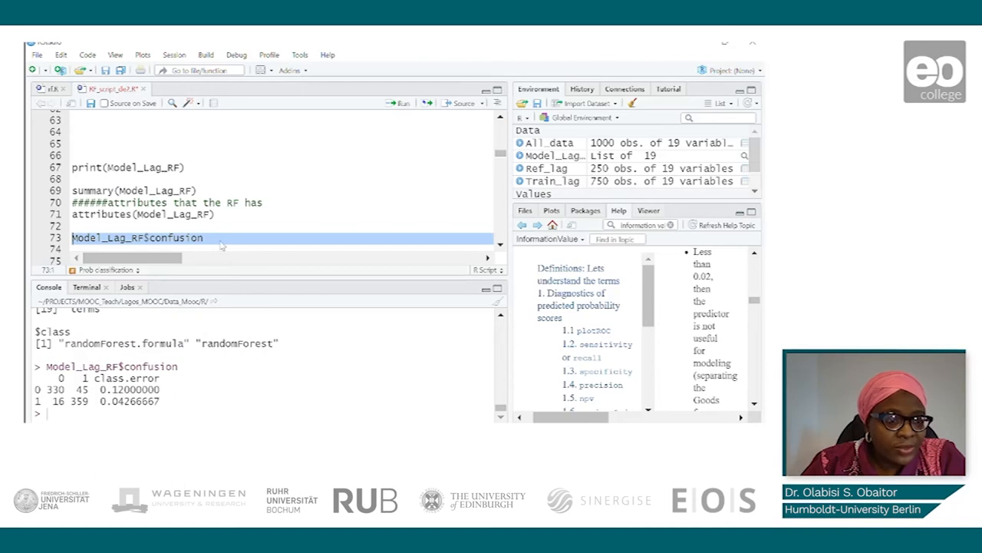
{"action": "key", "text": "Return"}
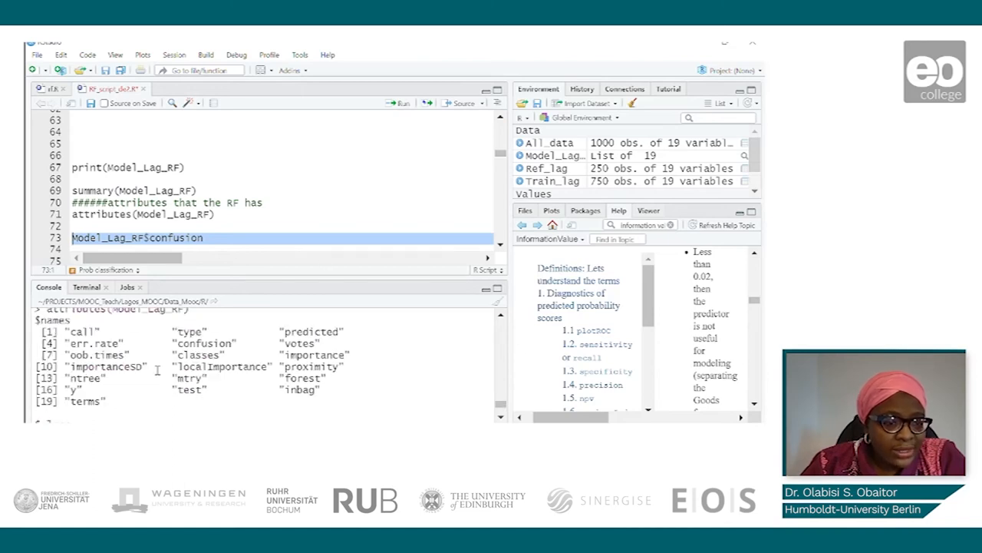
{"action": "mouse_move", "coordinate": [153, 372]}
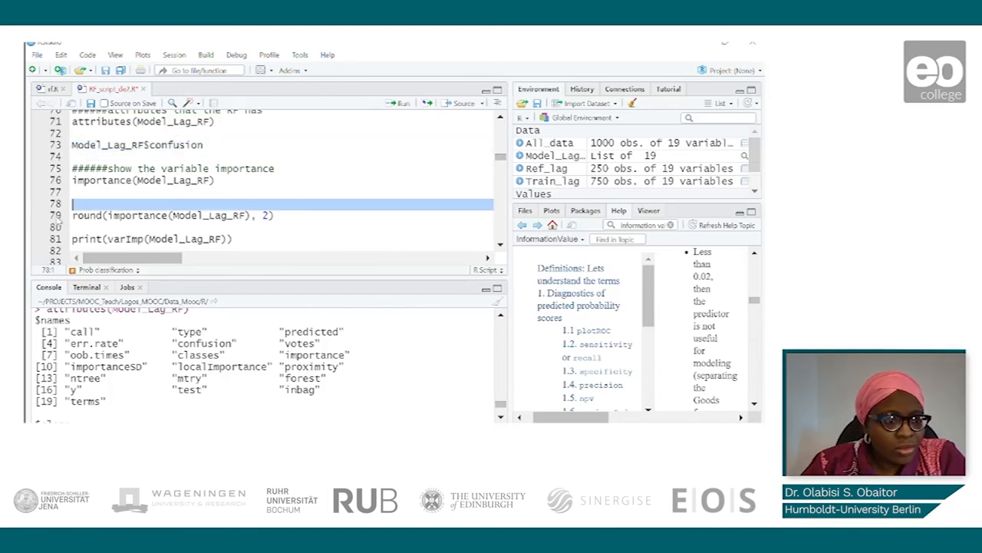
Step: Run round(importance(Model_Lag_RF), 2) and review the importance output, led by DEM1
{"action": "left_click", "coordinate": [399, 102]}
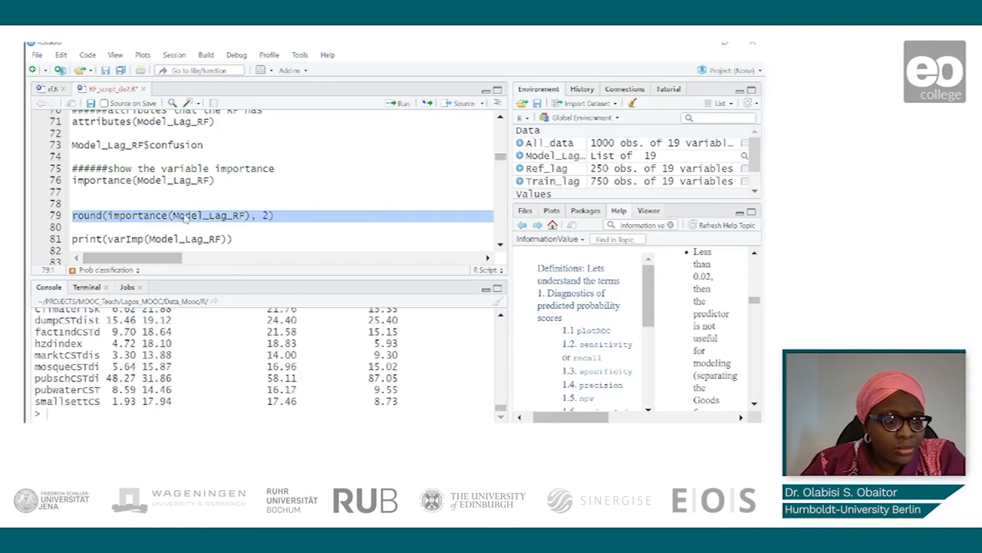
{"action": "scroll", "scroll_direction": "down", "scroll_amount": 3}
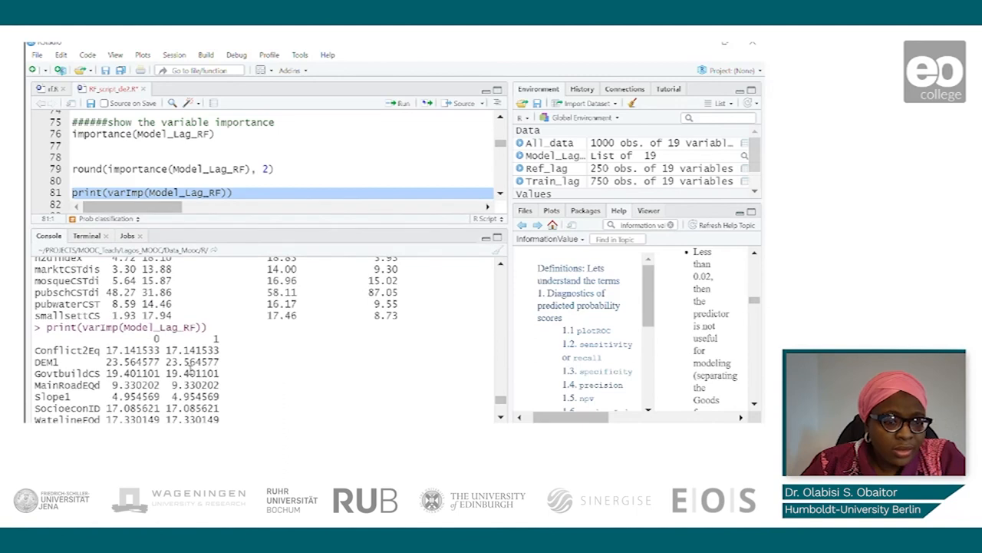
Step: Scroll the console to read varImp scores, including churchCSTdi 25.61 and DEM1 23.56
{"action": "scroll", "scroll_direction": "down", "scroll_amount": 3}
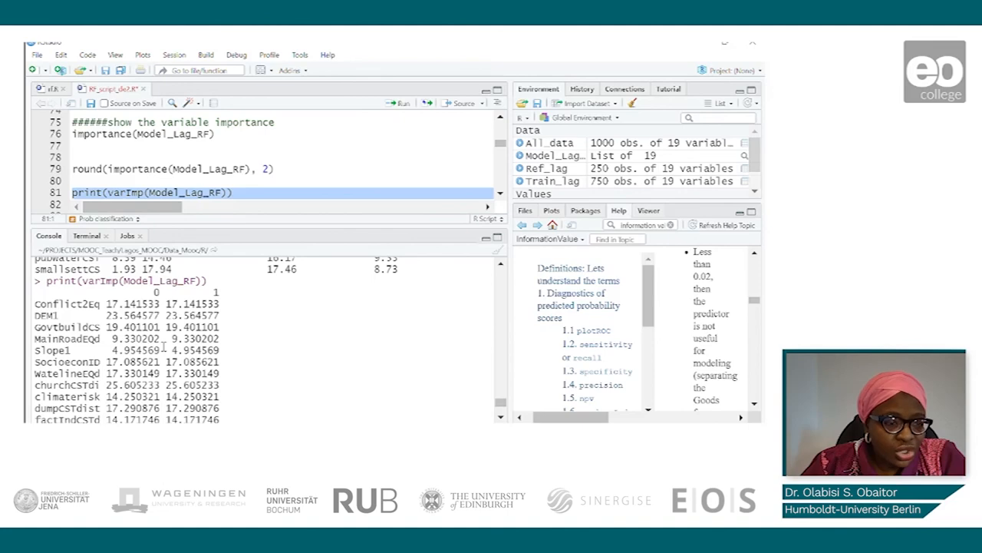
{"action": "scroll", "scroll_direction": "down", "scroll_amount": 3}
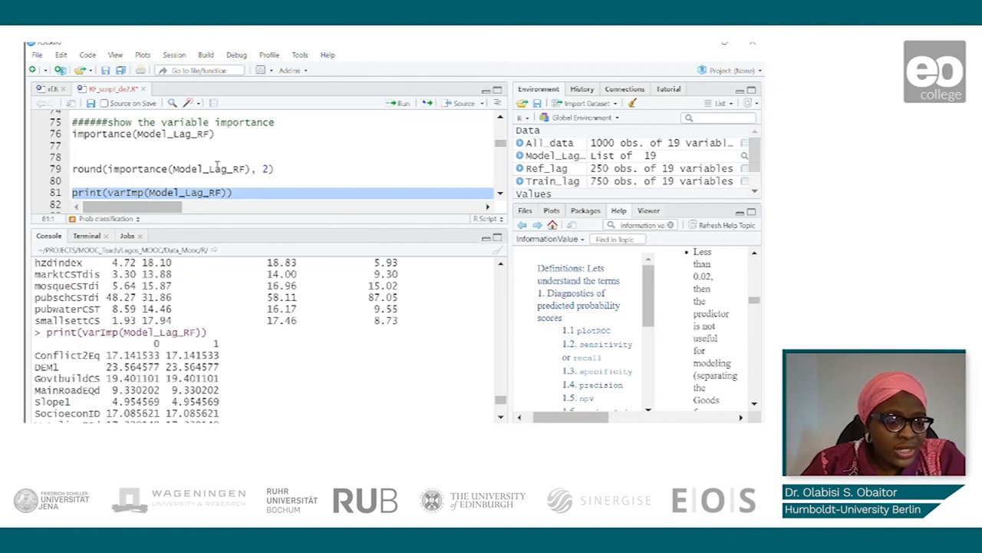
{"action": "mouse_move", "coordinate": [475, 175]}
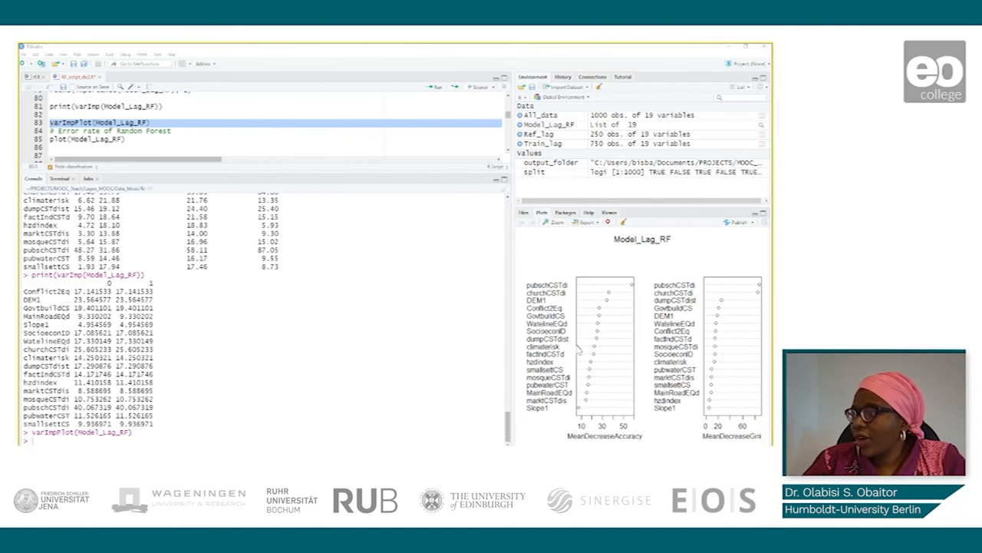
{"action": "mouse_move", "coordinate": [577, 349]}
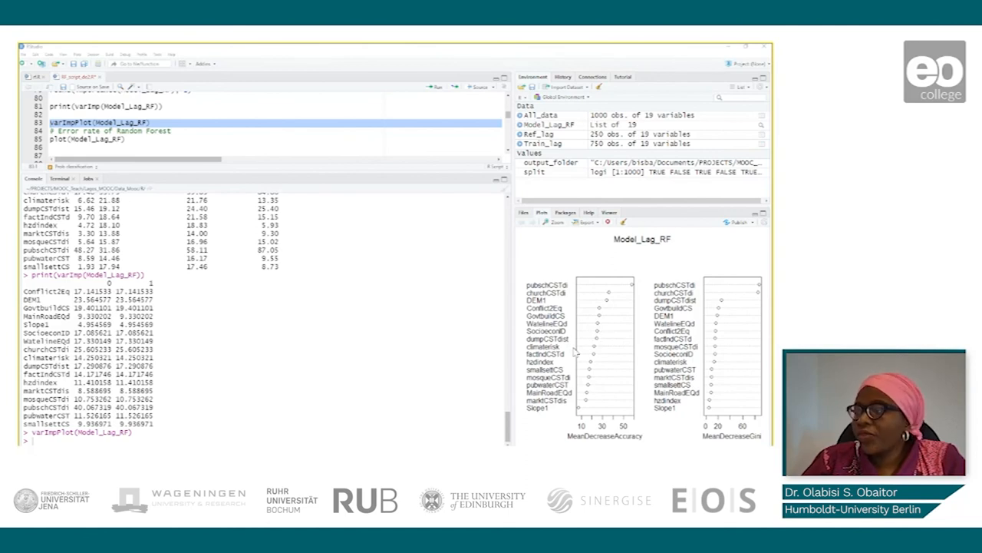
{"action": "mouse_move", "coordinate": [618, 336]}
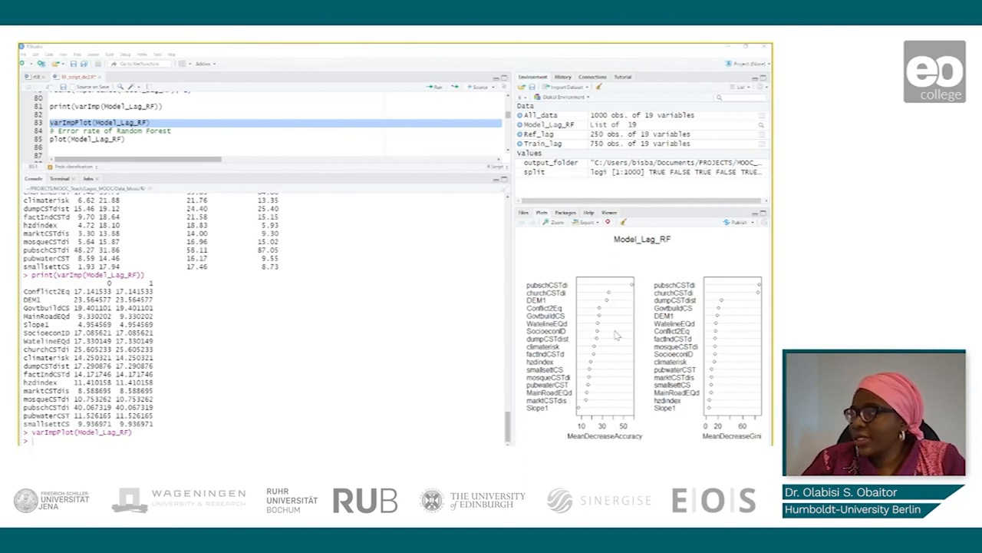